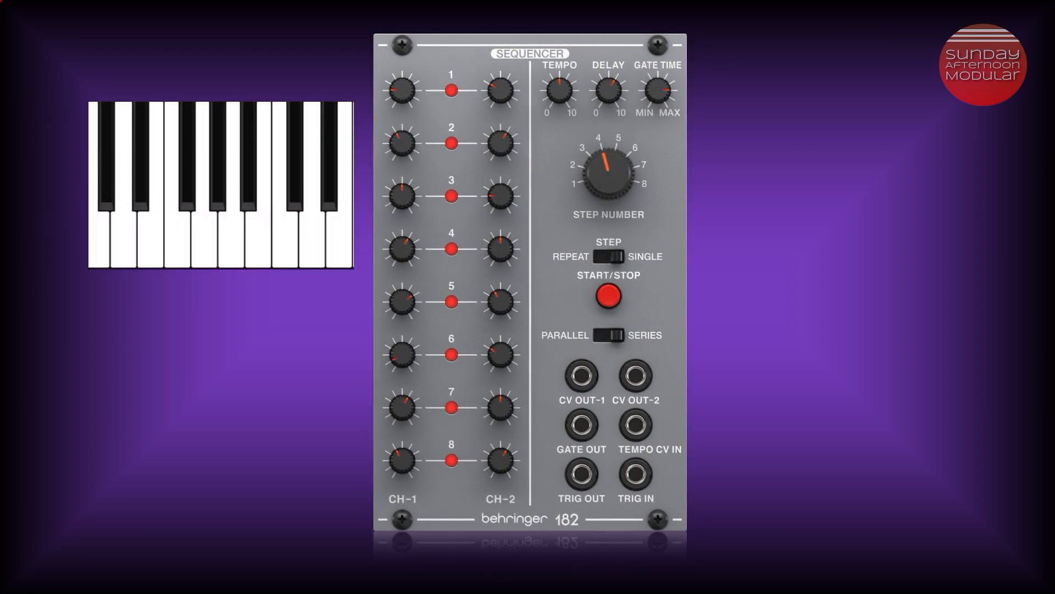
# - Play the explainer until the keyboard vanishes and the TEMPO knob is highlighted pink
pyautogui.click(176, 247)
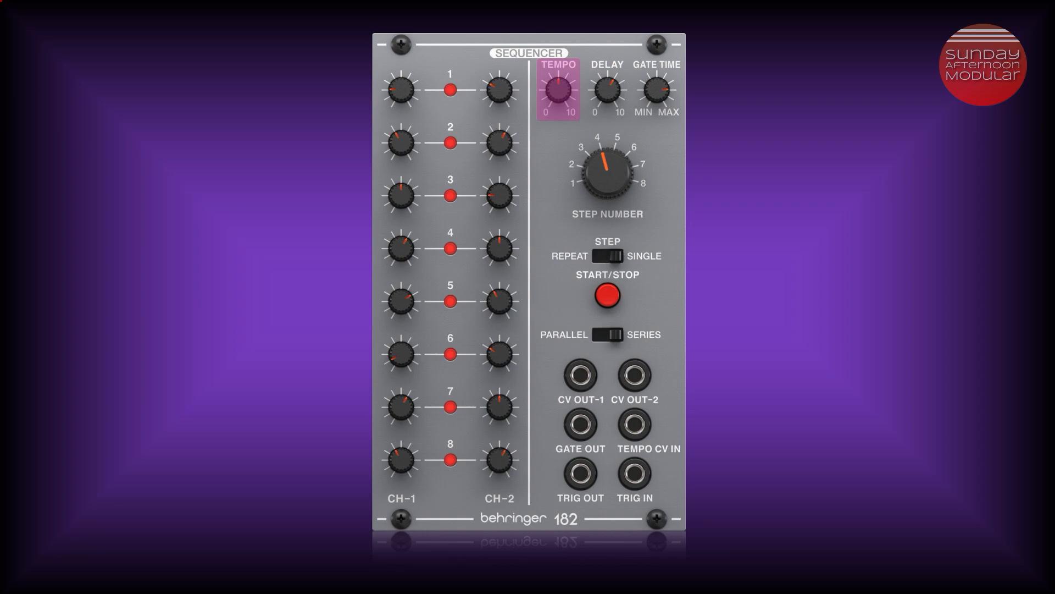
# - Continue playback until the highlight shifts from TEMPO to the DELAY knob
pyautogui.click(607, 92)
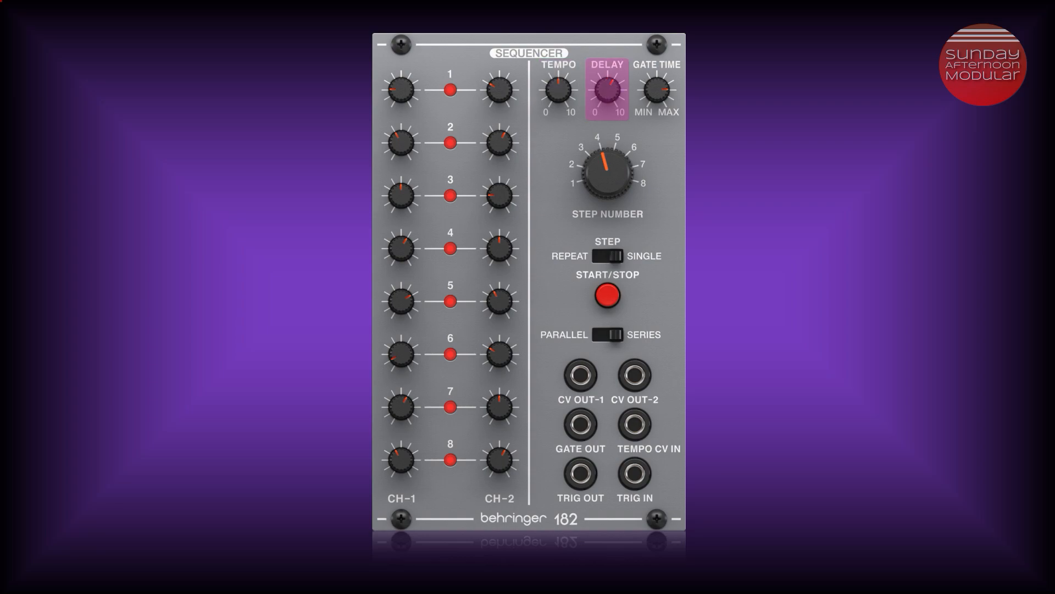